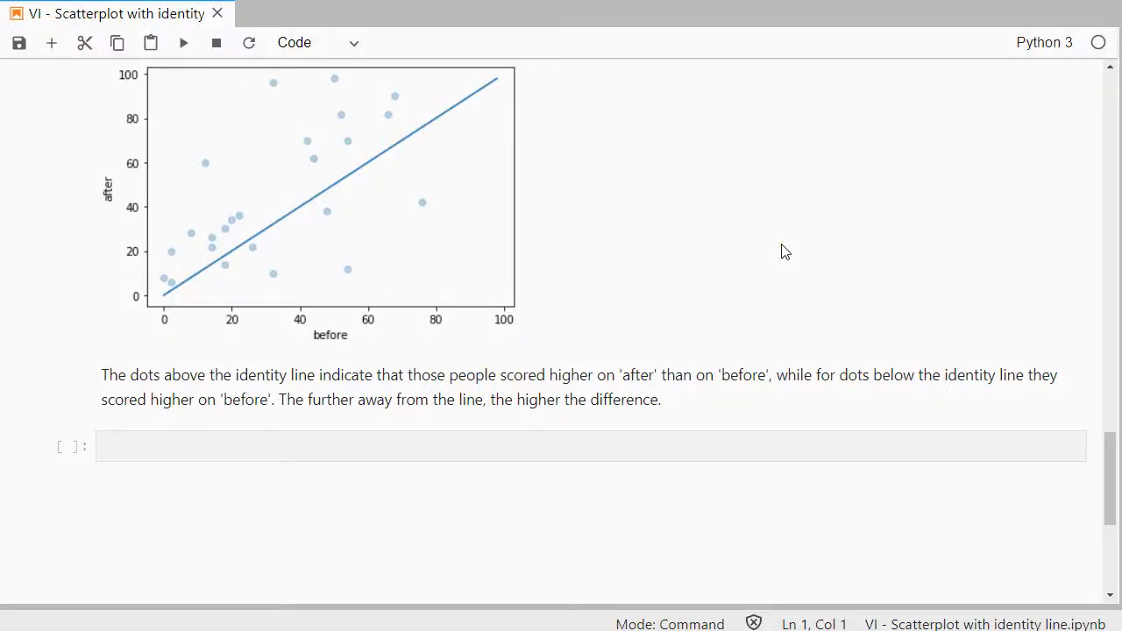
pyautogui.moveTo(513, 363)
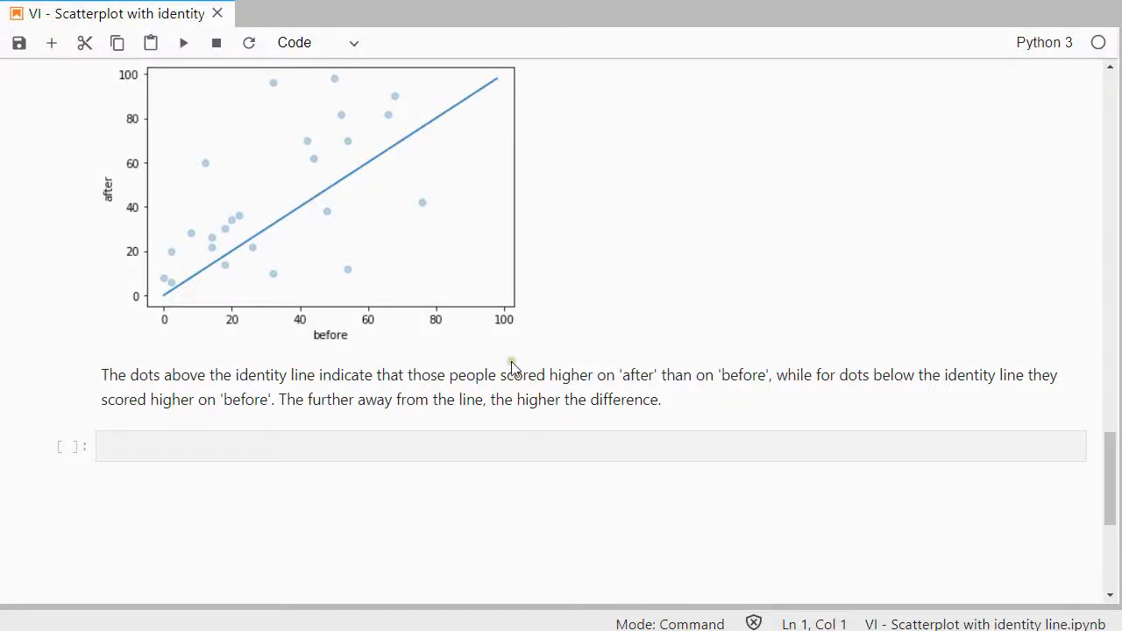
pyautogui.moveTo(302, 410)
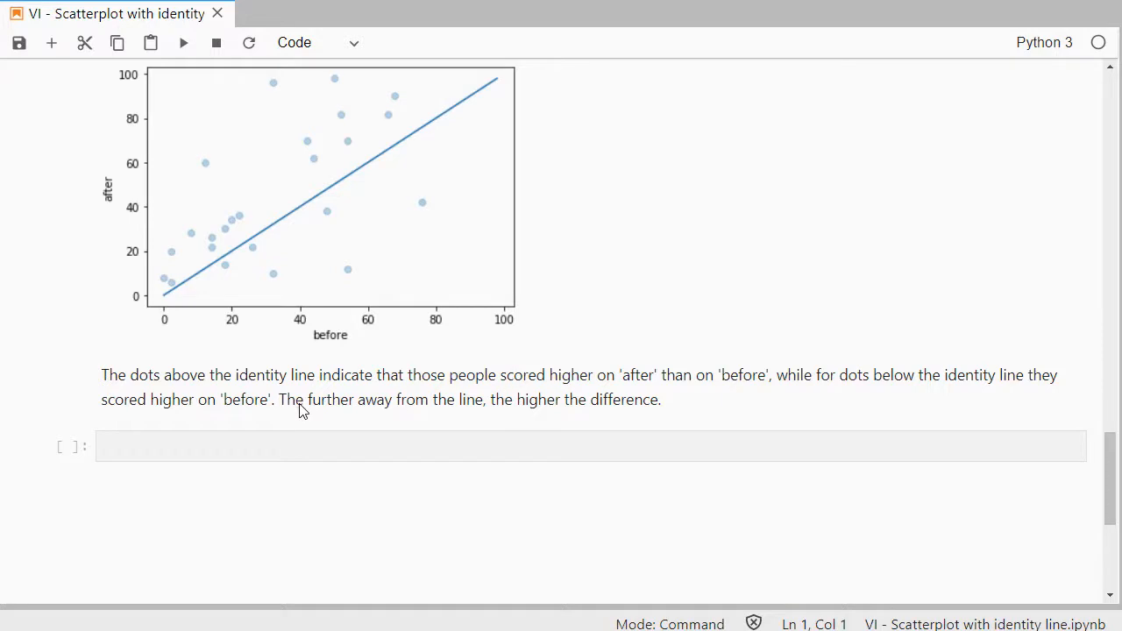
pyautogui.moveTo(316, 212)
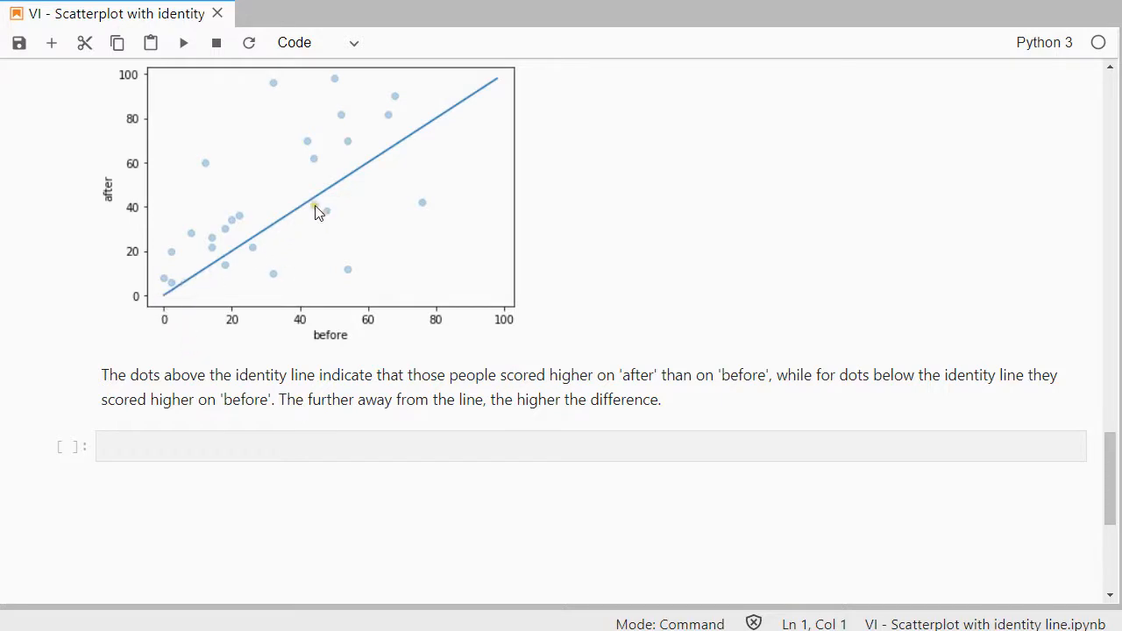
pyautogui.moveTo(506, 79)
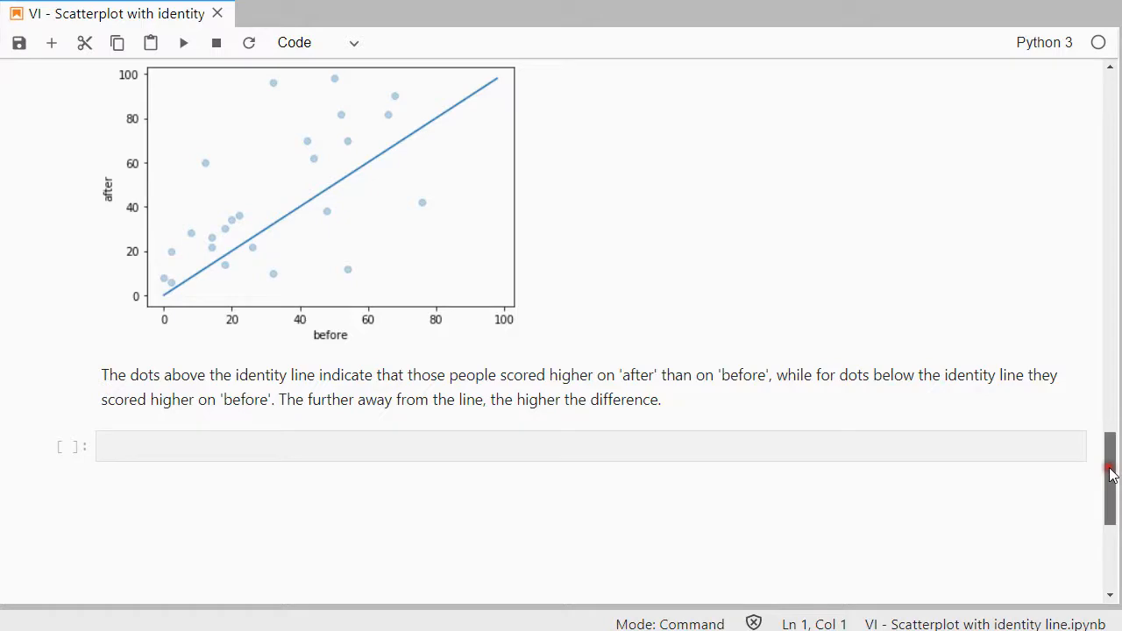
# Scroll from the notebook title down to the Example section's pandas and read_csv cells.
pyautogui.scroll(3)
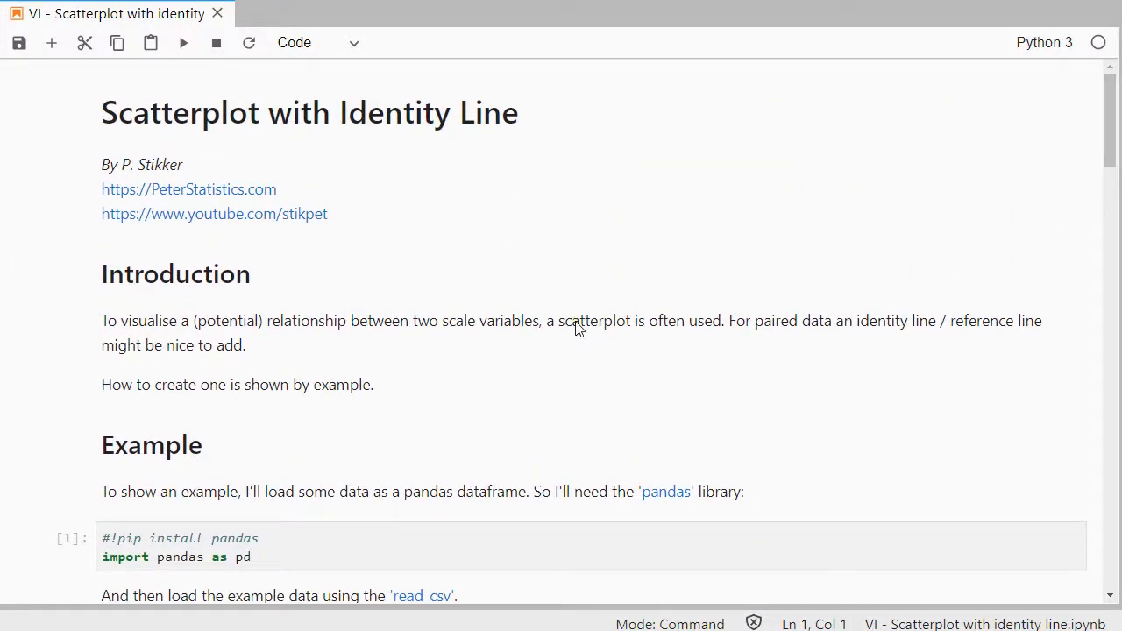
pyautogui.moveTo(780, 359)
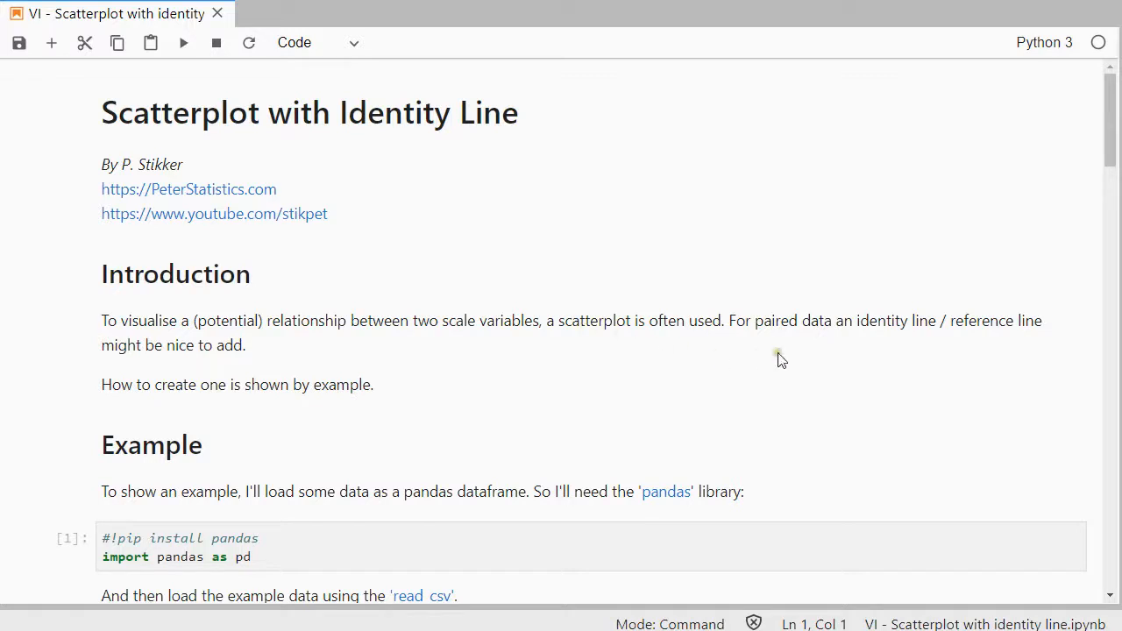
pyautogui.moveTo(822, 340)
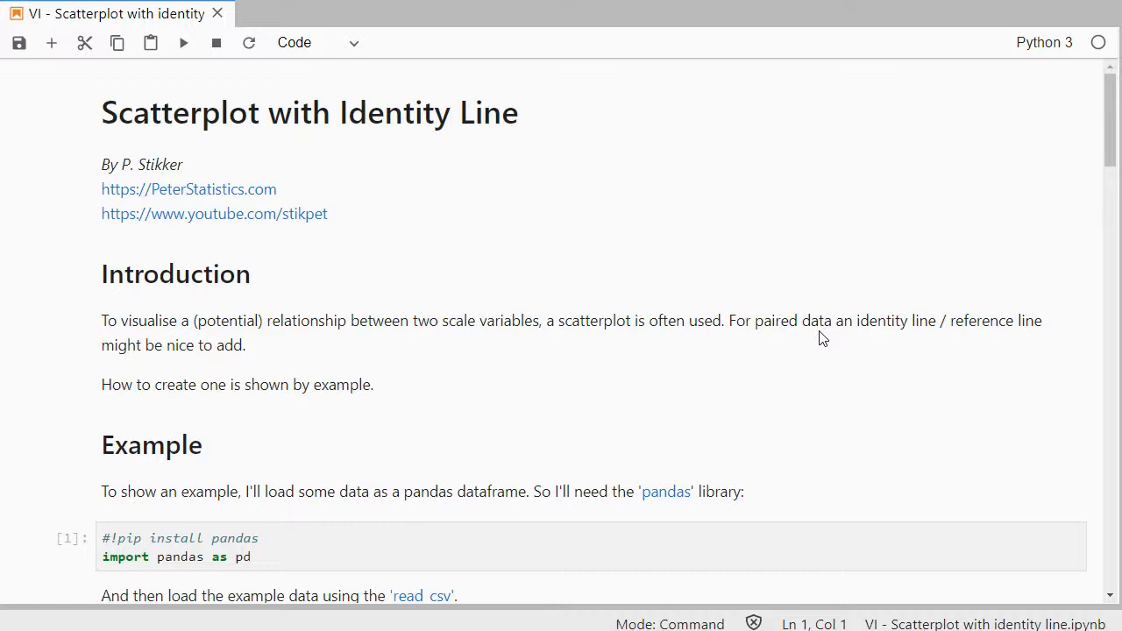
pyautogui.moveTo(702, 394)
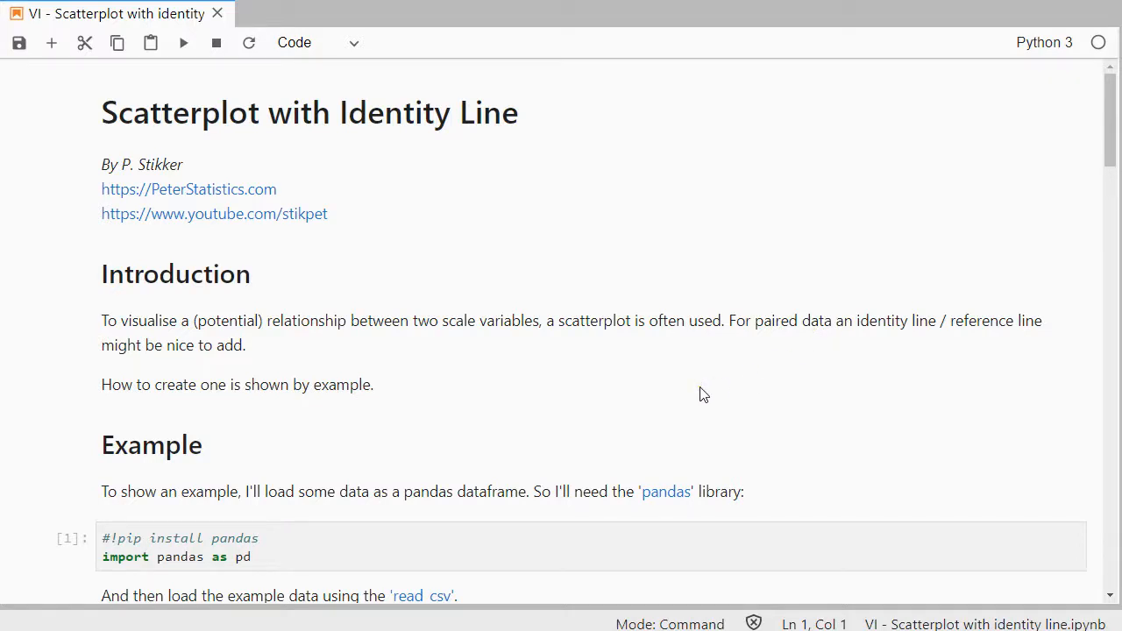
pyautogui.scroll(-3)
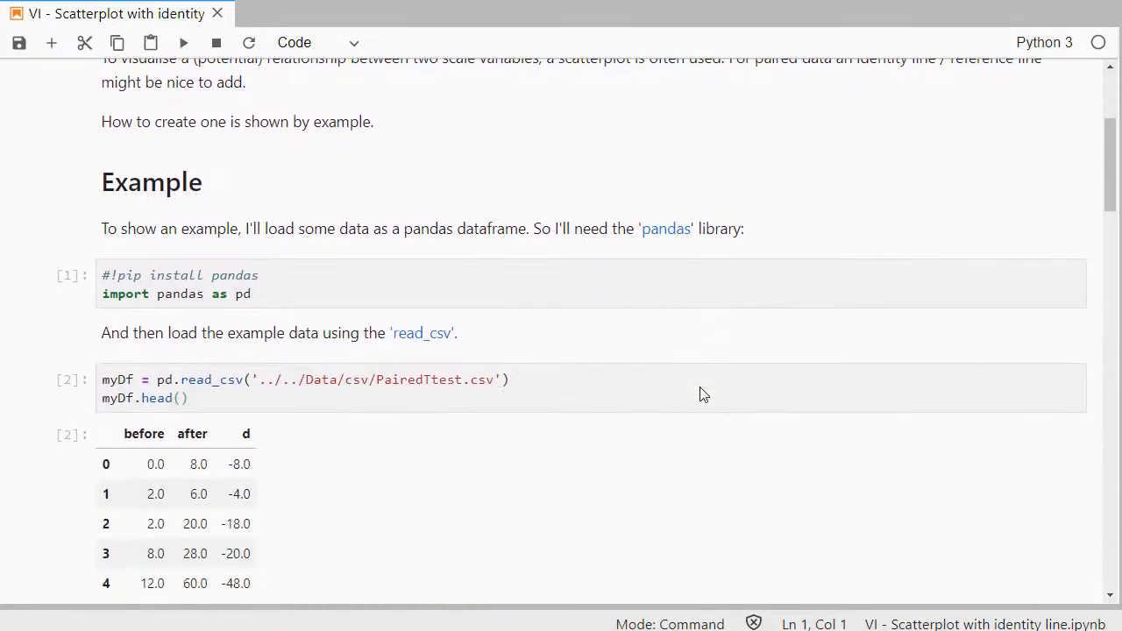
# Rerun the pandas import and read_csv cells so the first five before/after rows display.
pyautogui.click(372, 294)
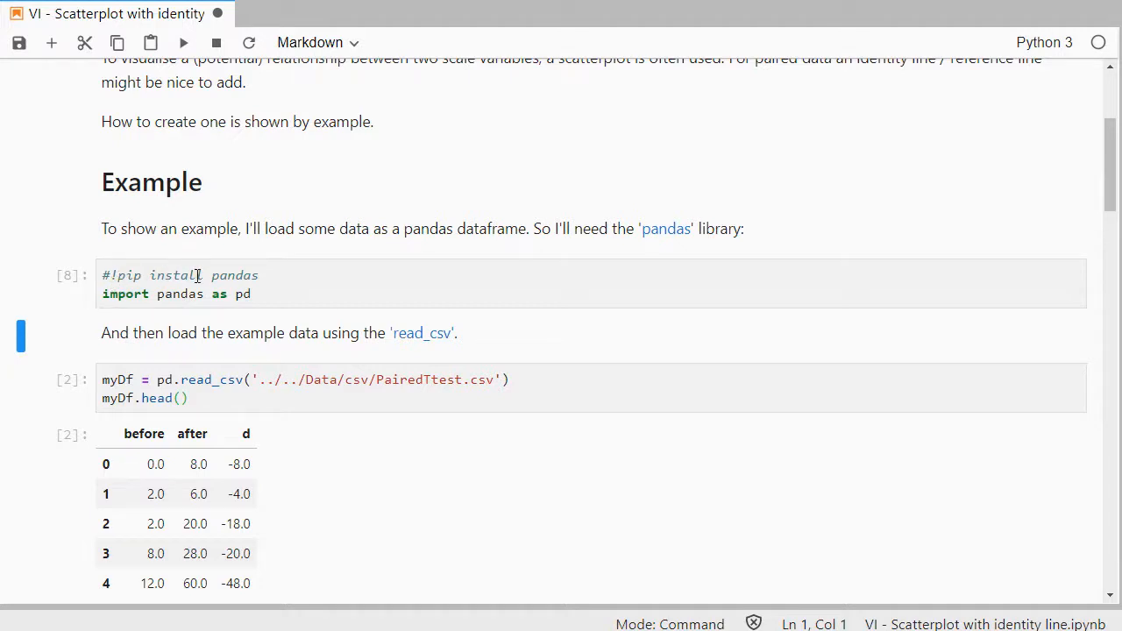
pyautogui.moveTo(203, 342)
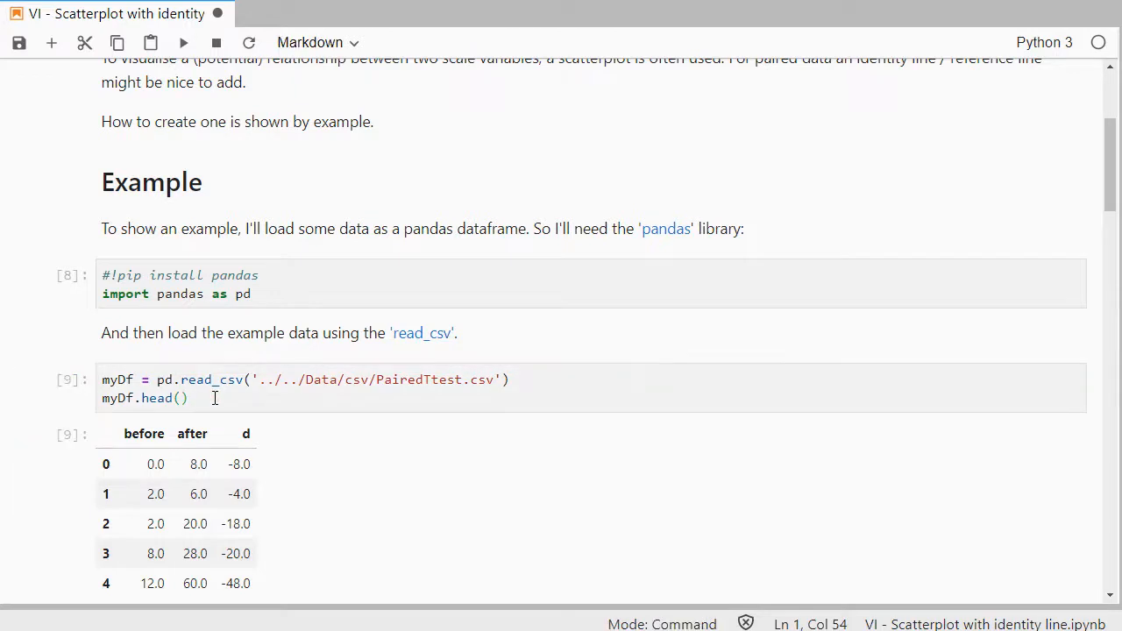
pyautogui.scroll(-3)
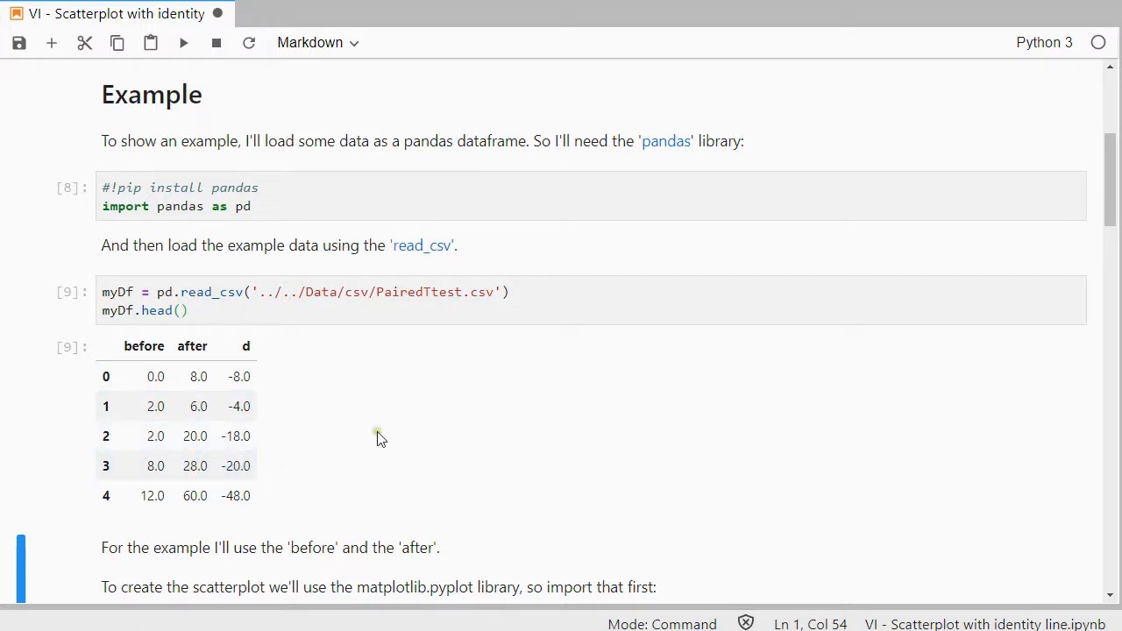
# Scroll down and rerun the matplotlib.pyplot import above the before-versus-after scatterplot.
pyautogui.scroll(-3)
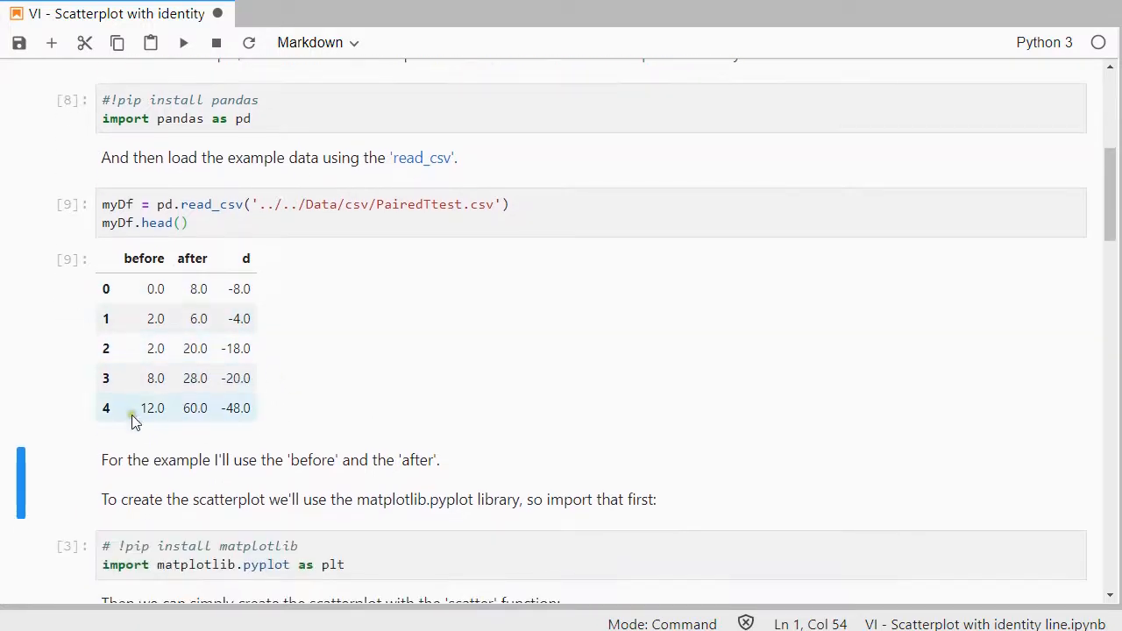
pyautogui.scroll(-3)
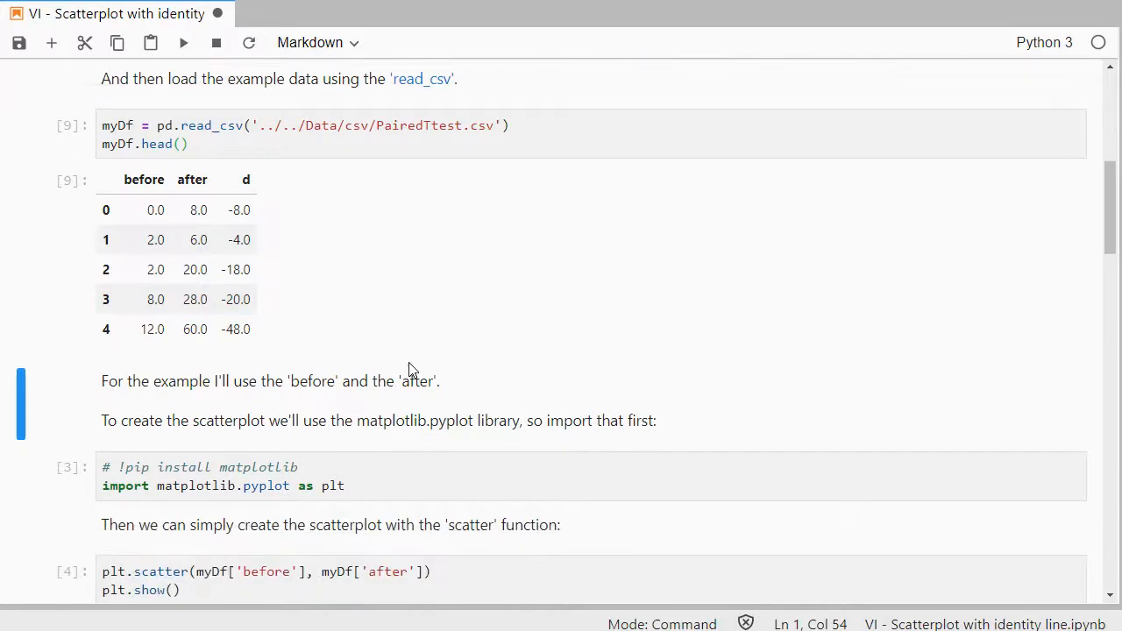
pyautogui.scroll(-3)
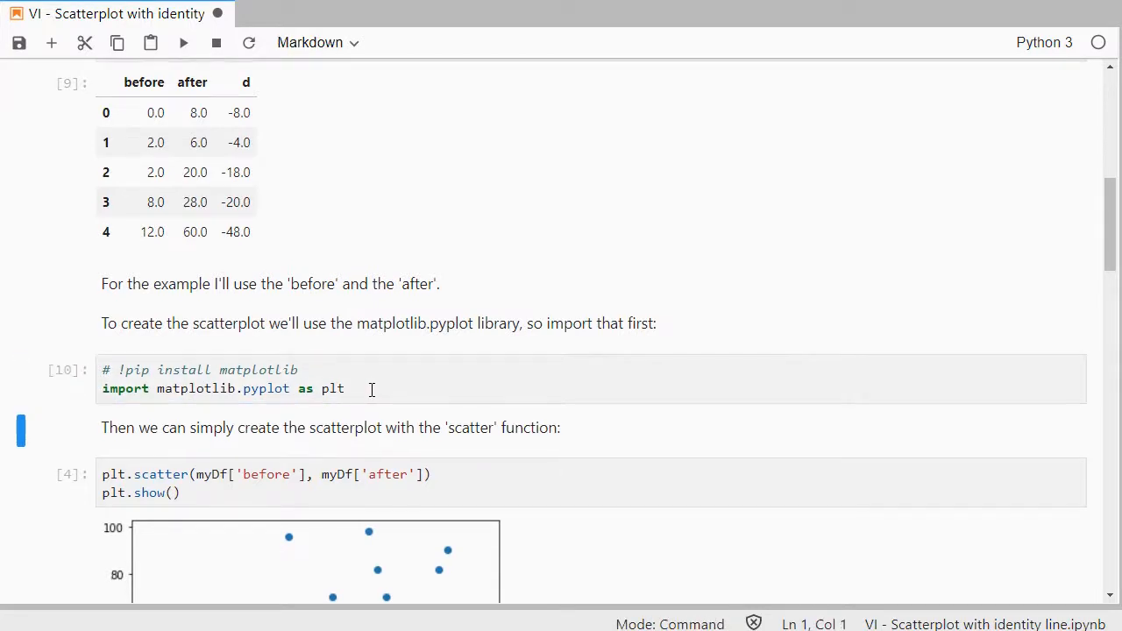
pyautogui.scroll(-3)
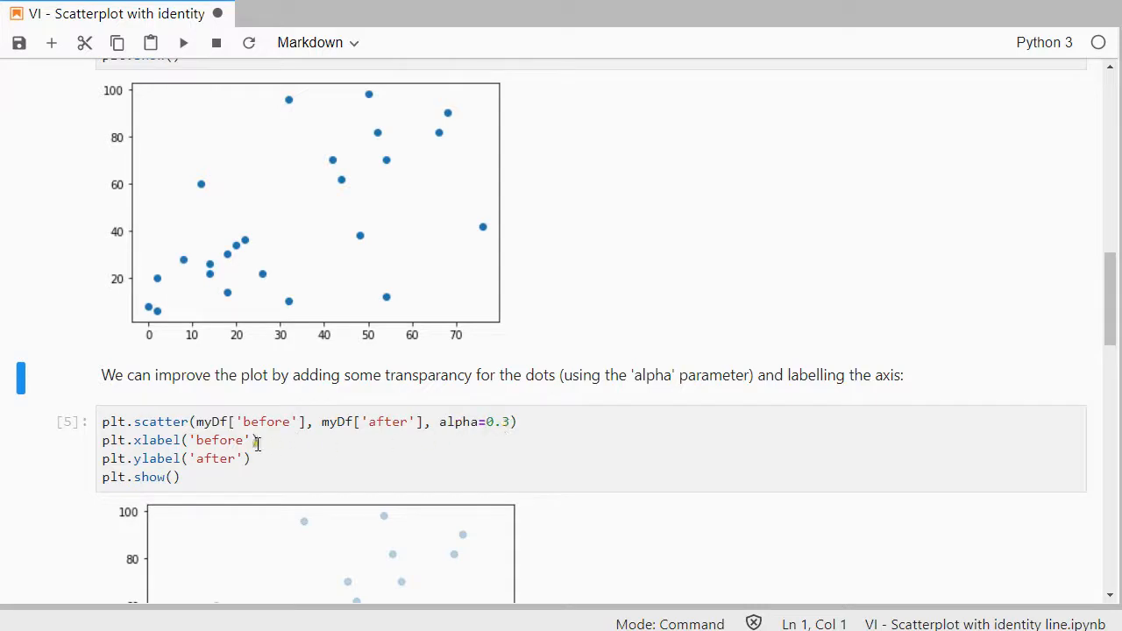
pyautogui.click(224, 477)
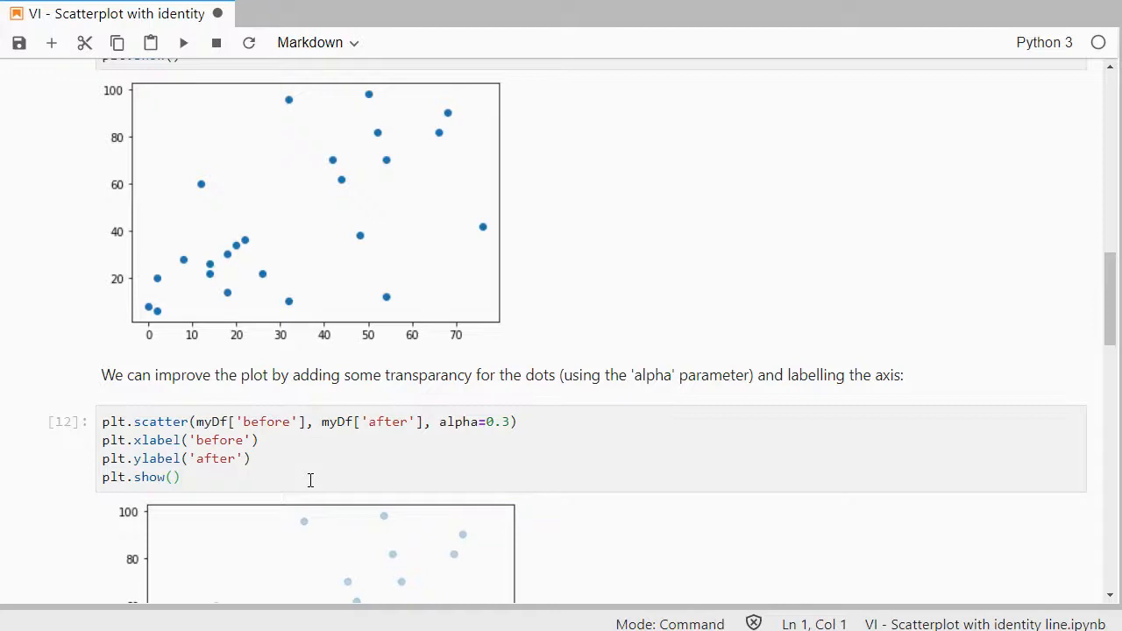
pyautogui.scroll(-3)
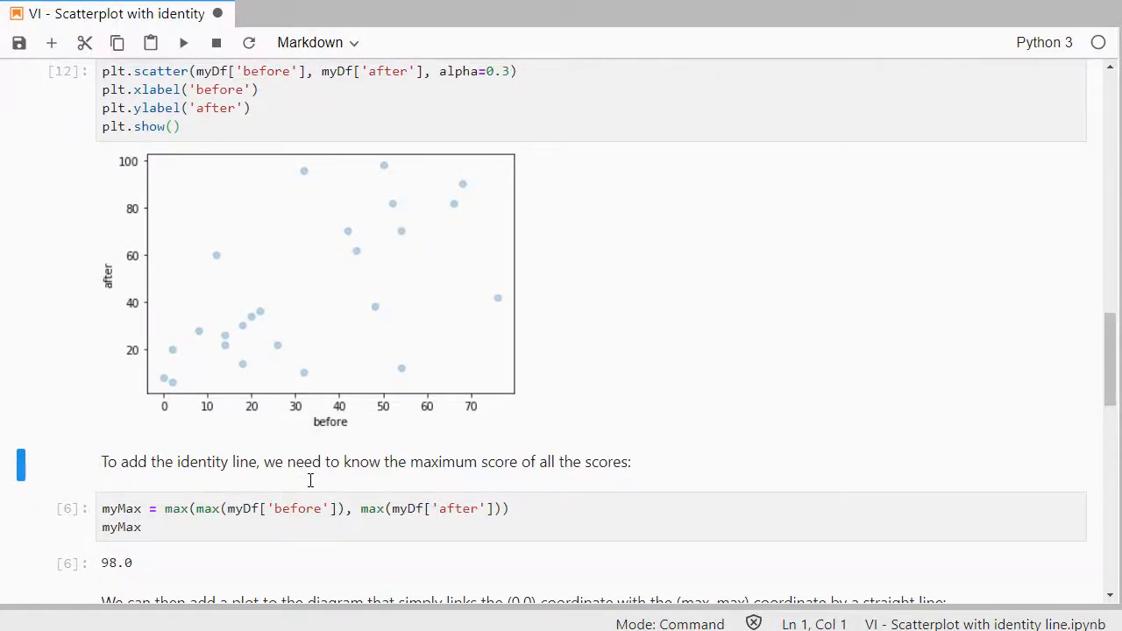
pyautogui.moveTo(295, 482)
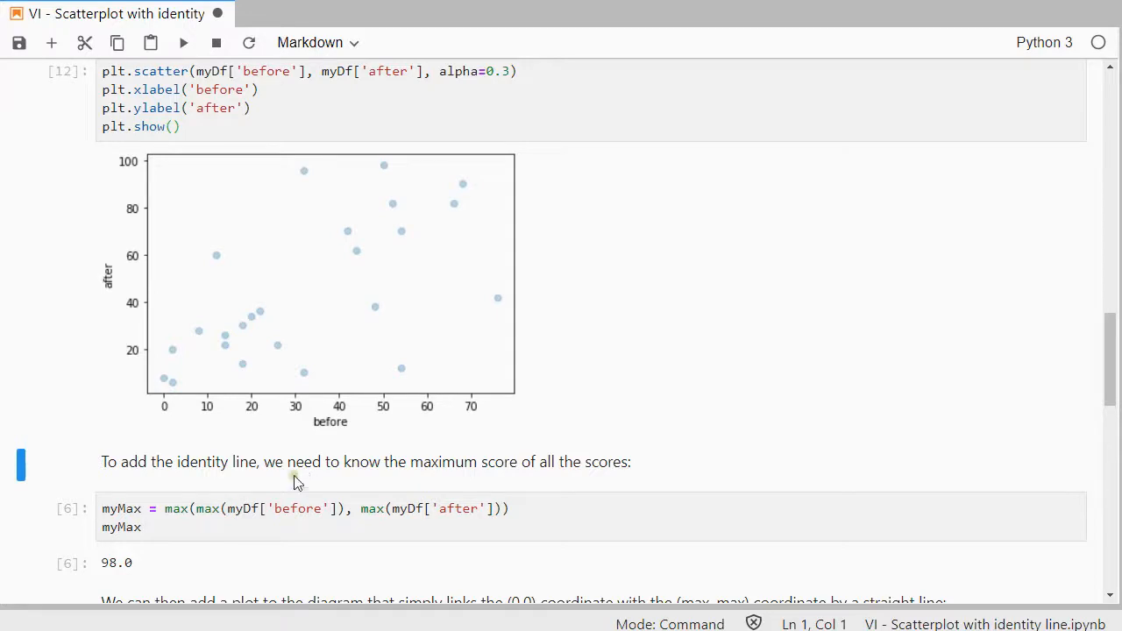
pyautogui.moveTo(200, 463)
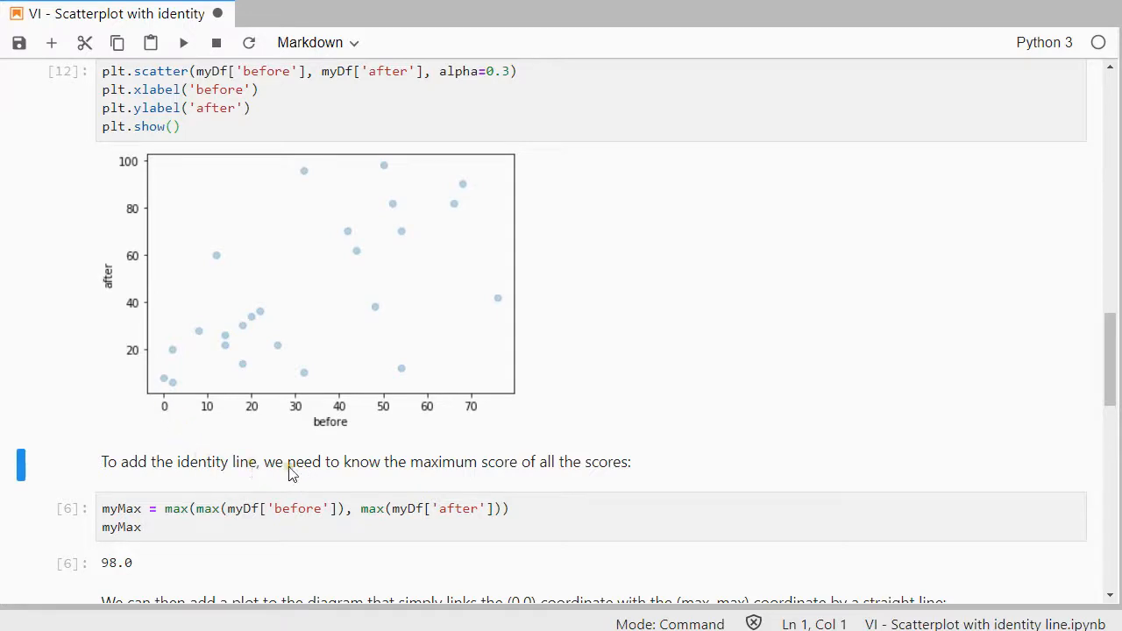
pyautogui.moveTo(512, 336)
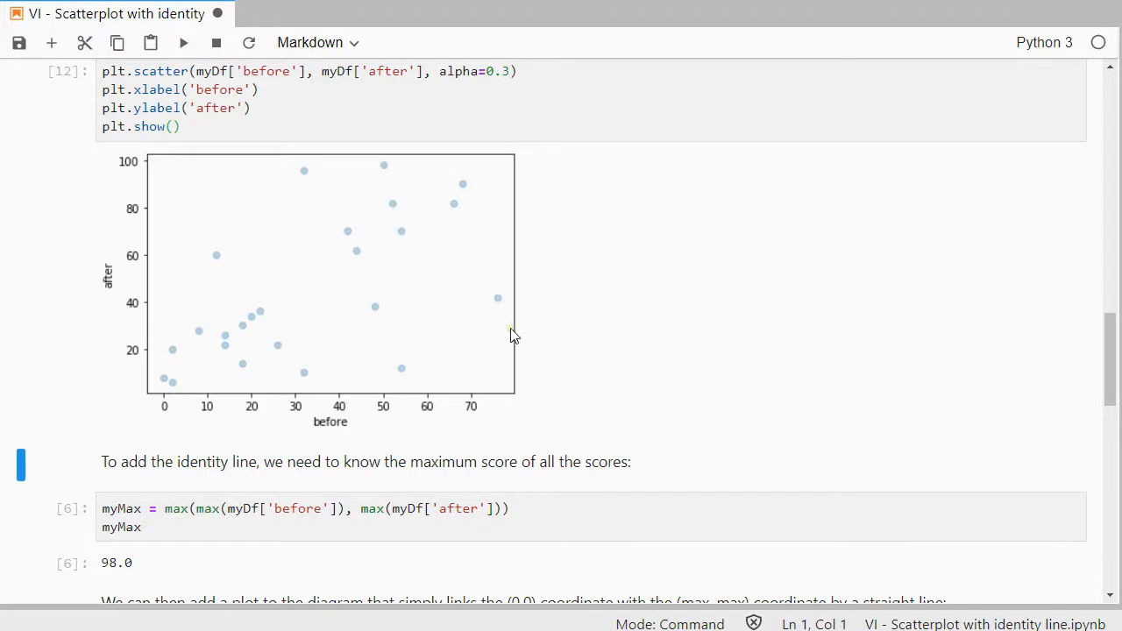
# Rerun the myMax cell computing the maximum before/after score, returning 98.0.
pyautogui.scroll(-3)
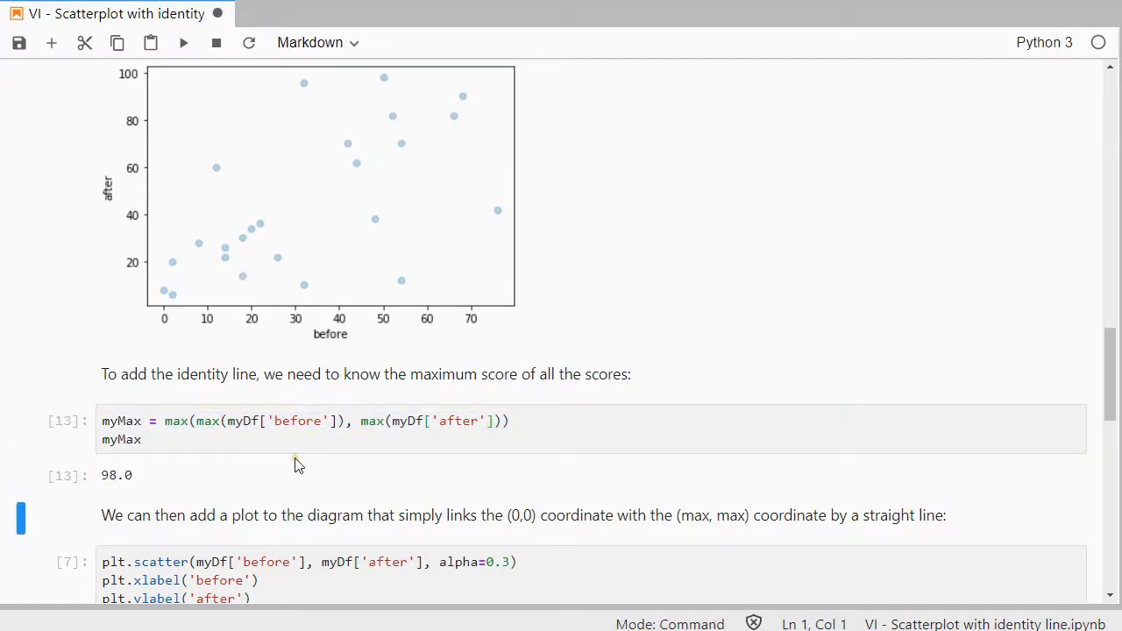
pyautogui.scroll(-3)
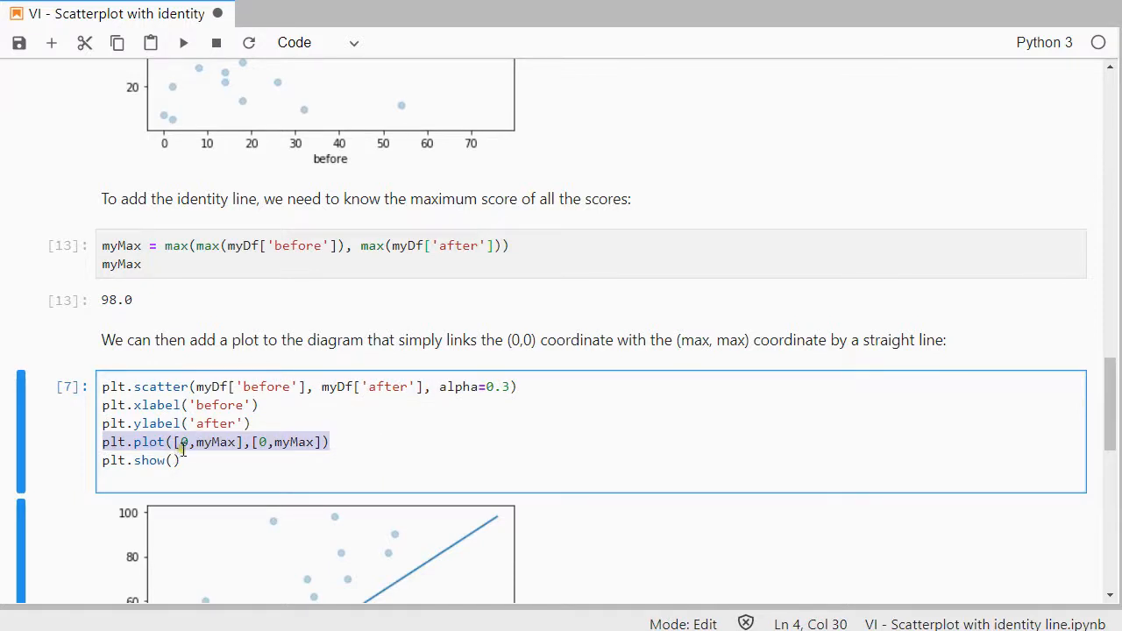
# Rerun the plt.plot([0,myMax],[0,myMax]) cell, drawing the scatterplot with a line to (98,98).
pyautogui.click(270, 442)
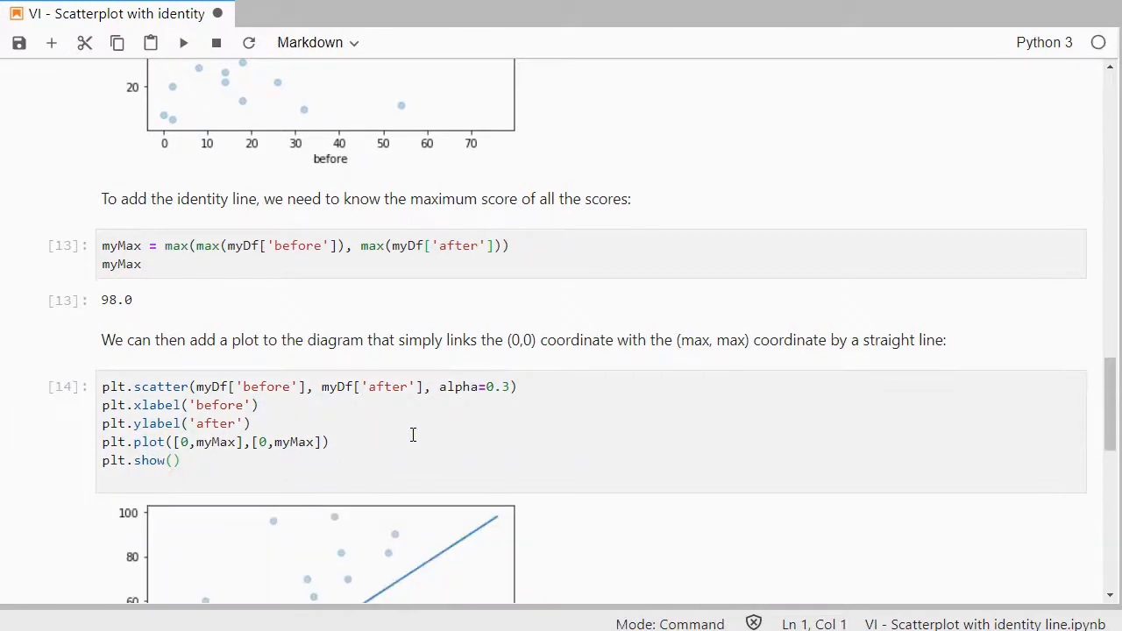
pyautogui.scroll(-3)
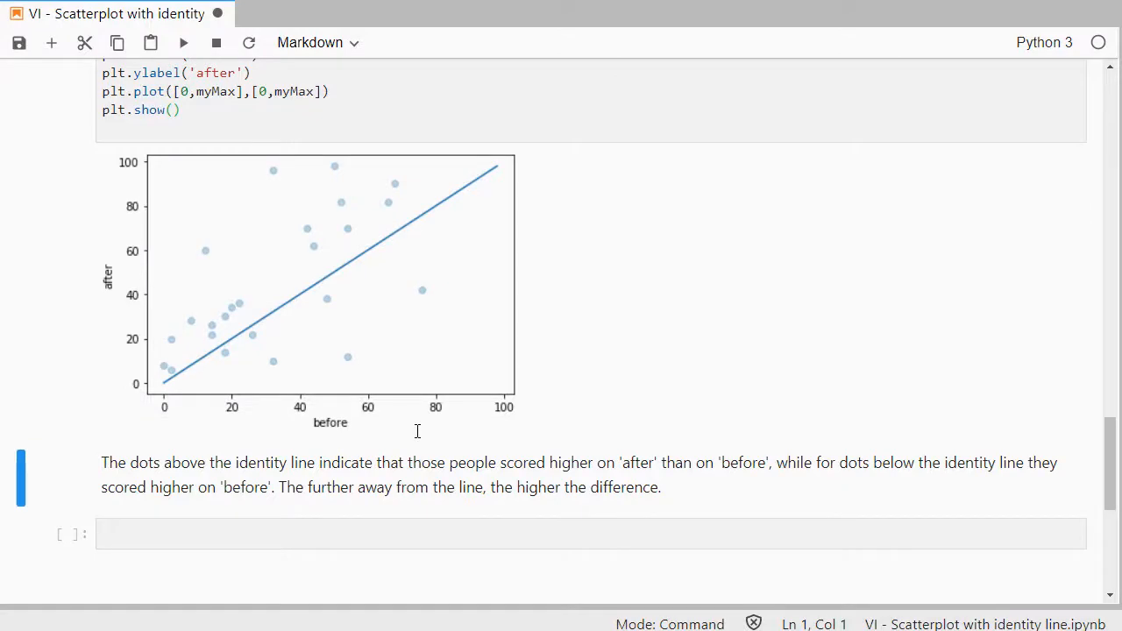
pyautogui.moveTo(478, 174)
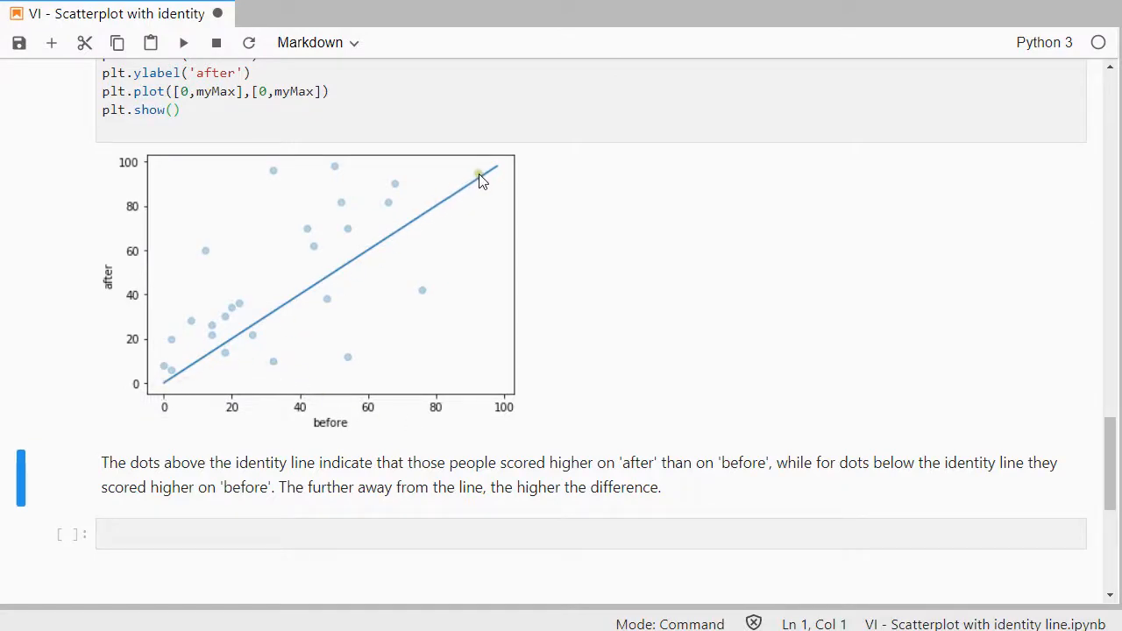
pyautogui.moveTo(242, 295)
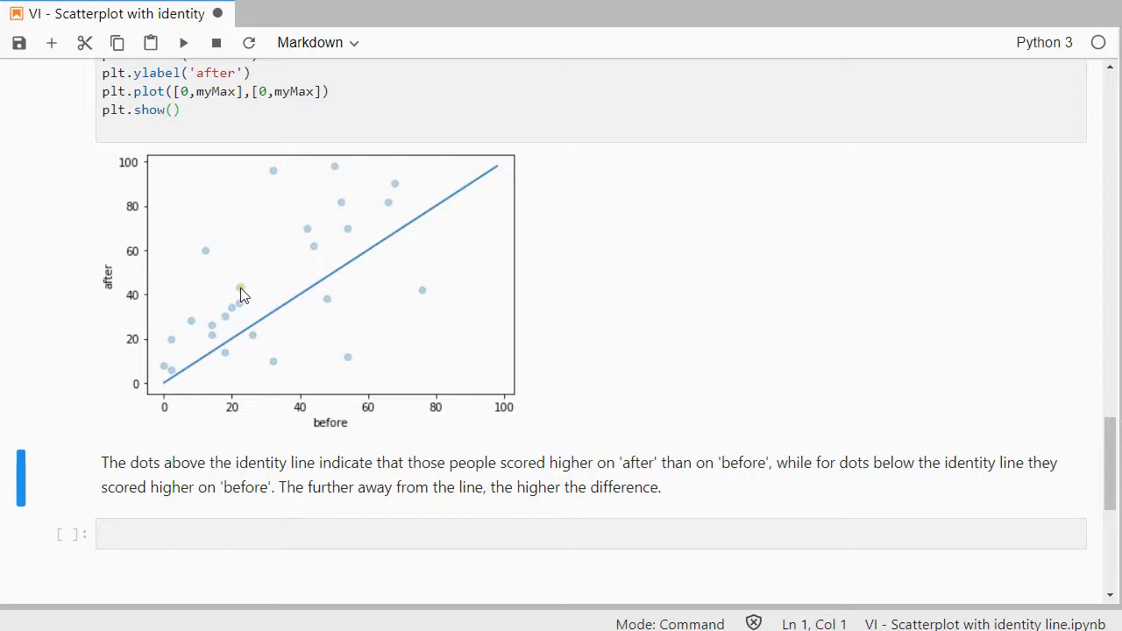
pyautogui.moveTo(226, 242)
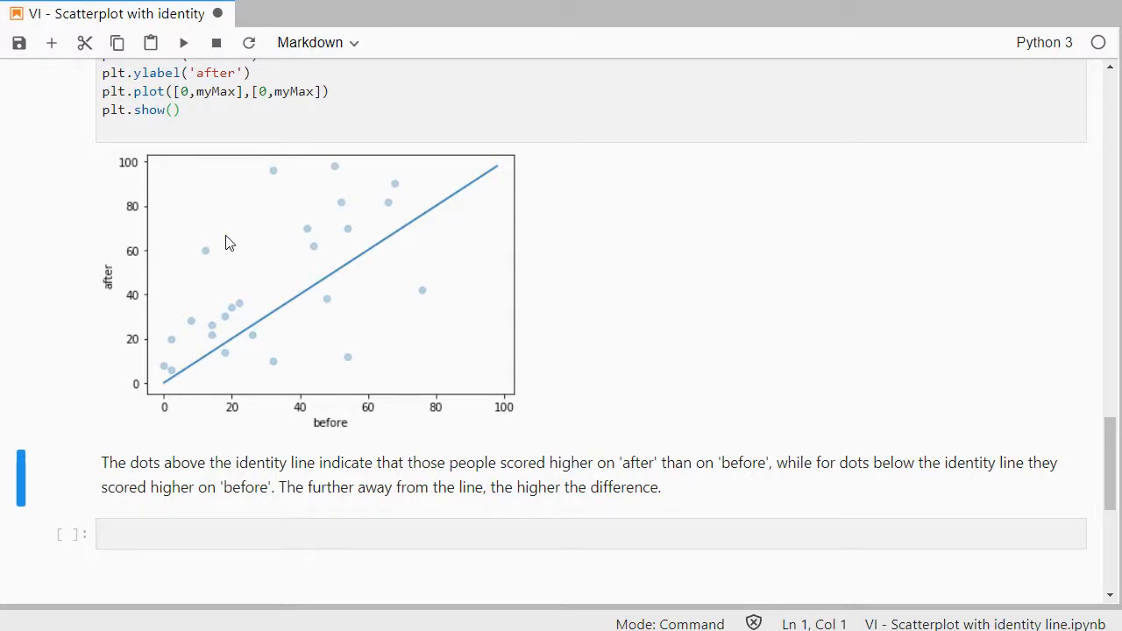
pyautogui.moveTo(291, 351)
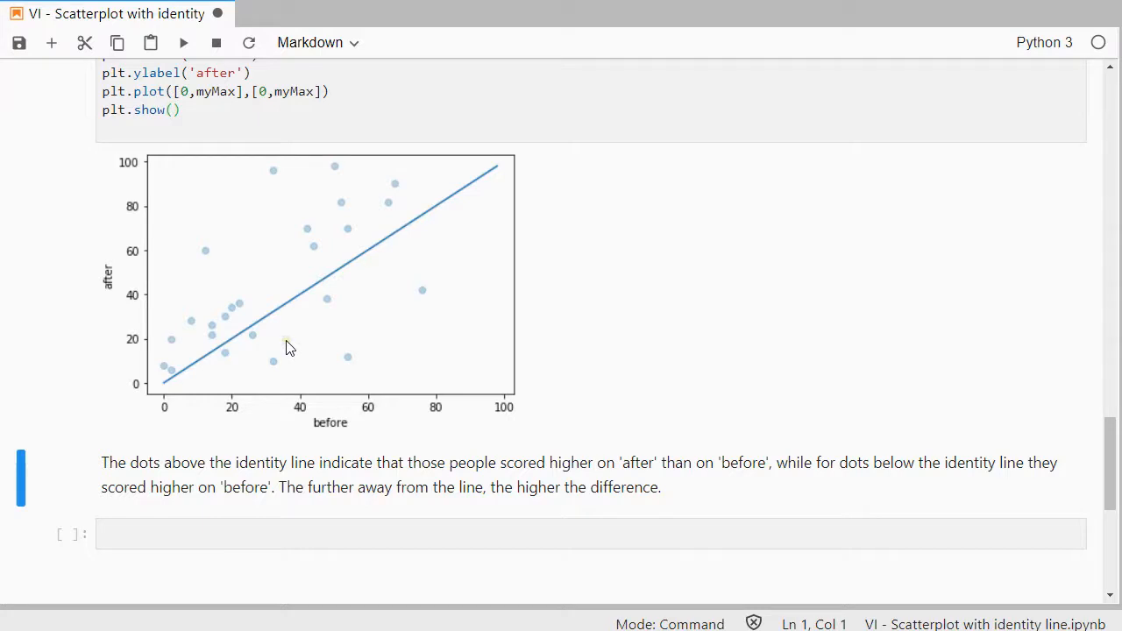
pyautogui.moveTo(400, 363)
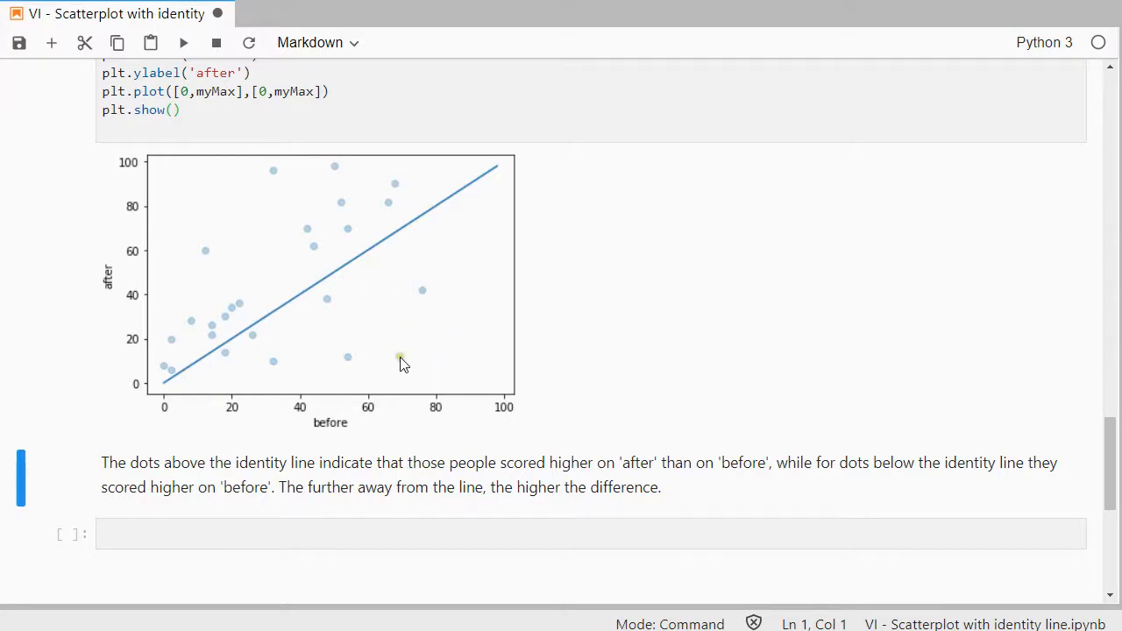
pyautogui.moveTo(397, 377)
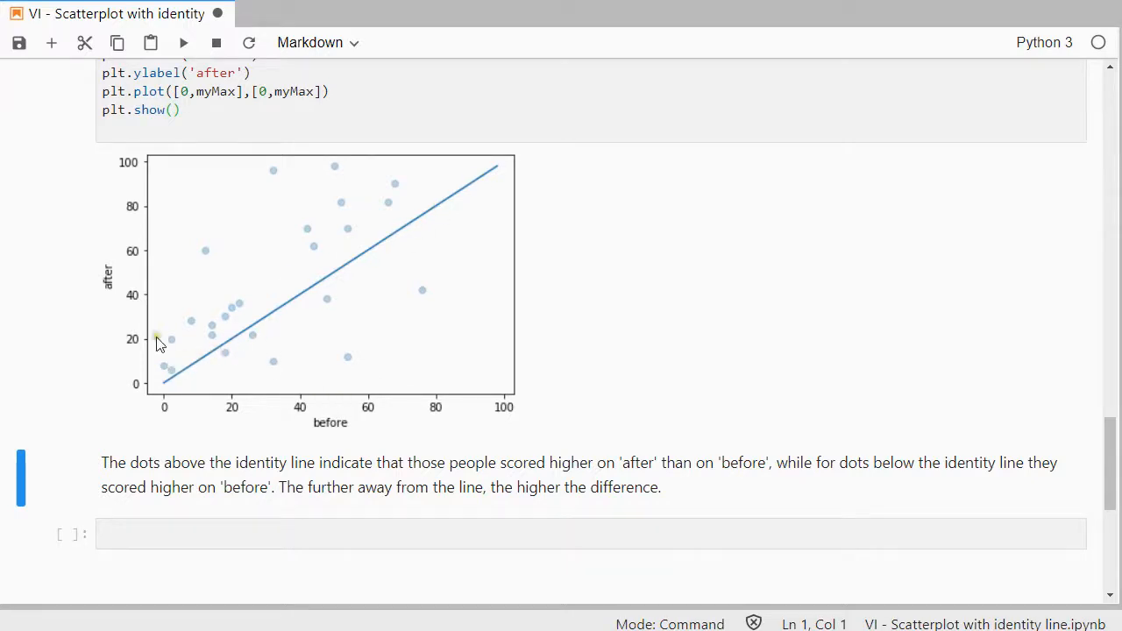
pyautogui.moveTo(460, 190)
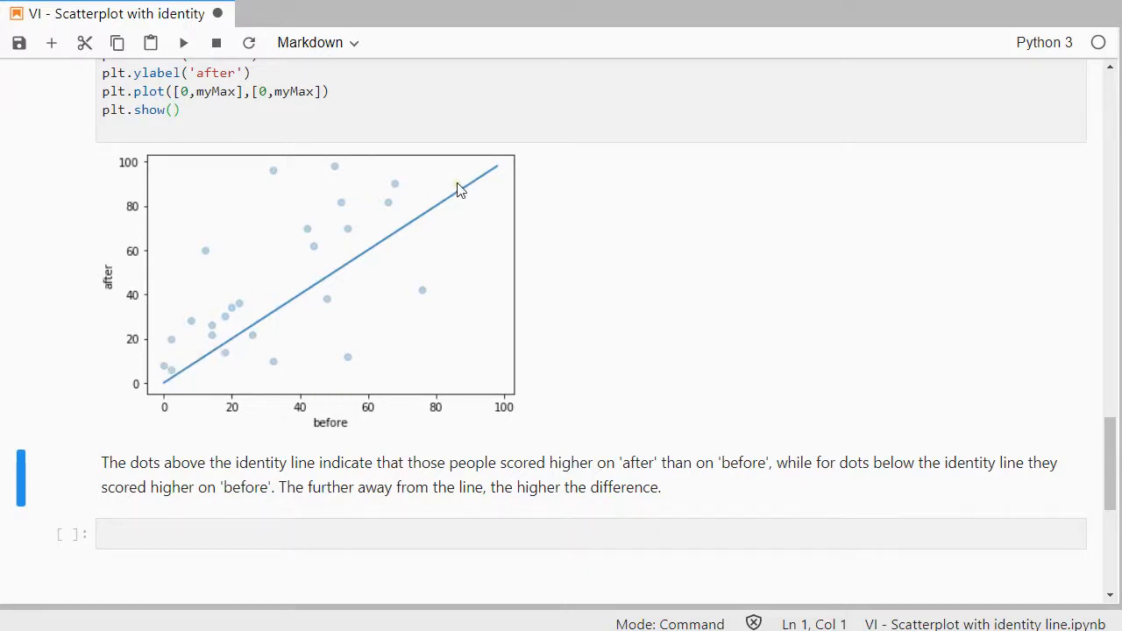
pyautogui.moveTo(529, 186)
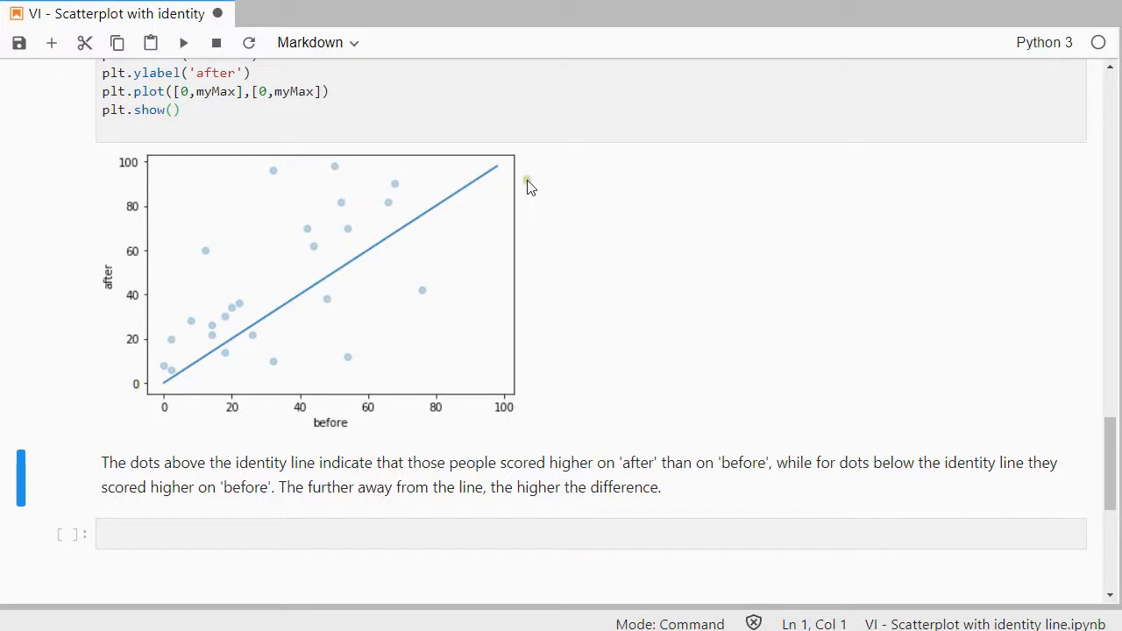
pyautogui.moveTo(536, 184)
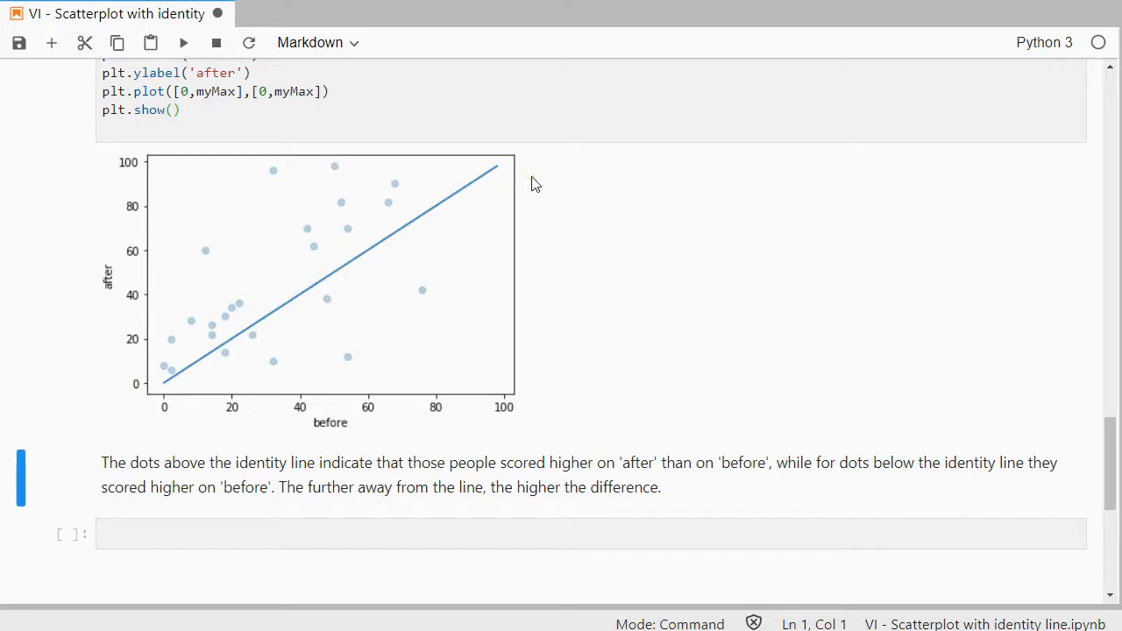